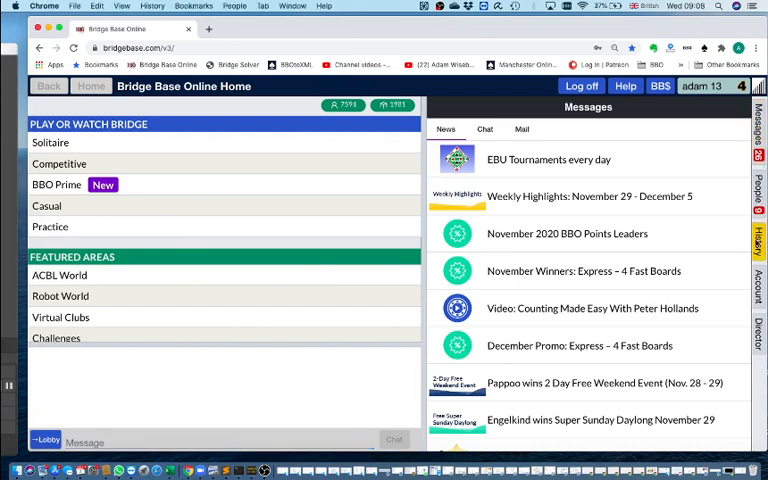
- From History, open the board-by-board results of the #75540 Pairs MCBA Friday IMPS tournament
click(758, 240)
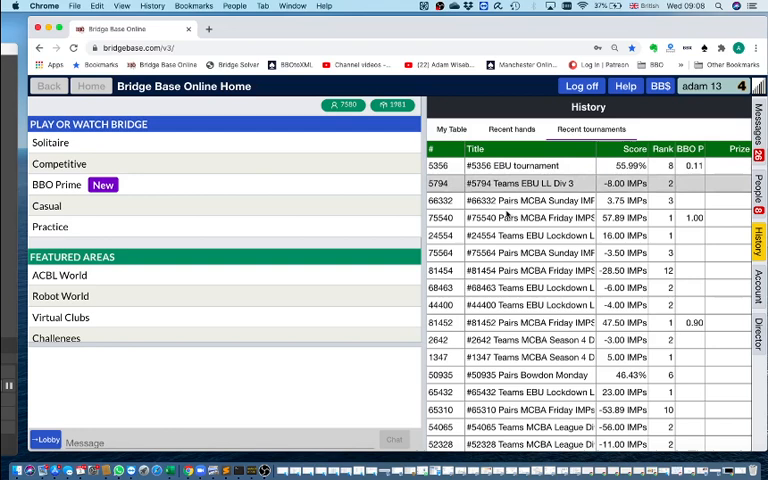
click(545, 218)
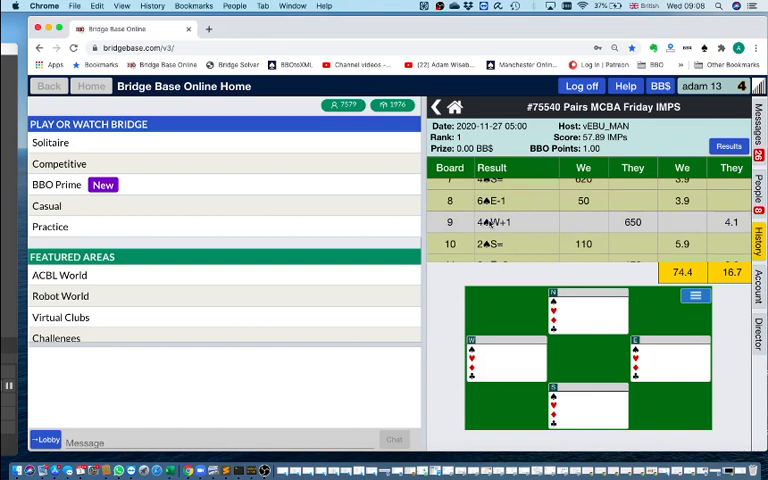
- Show board 7's full deal and auction and open its save/share menu
scroll(up, 3)
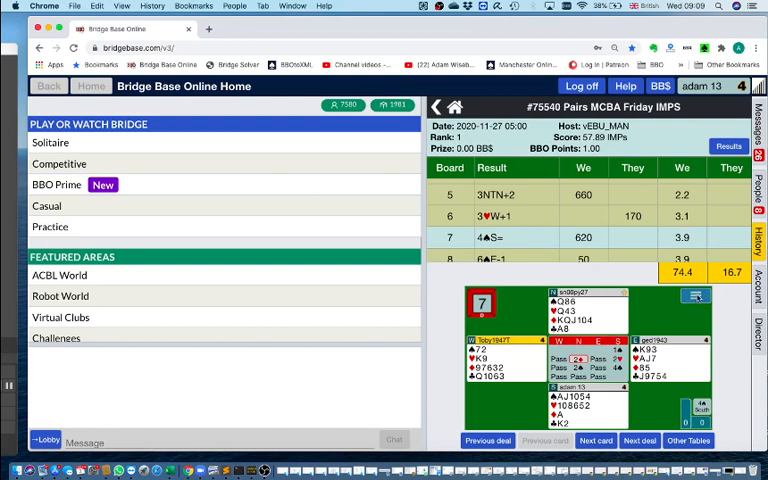
click(694, 296)
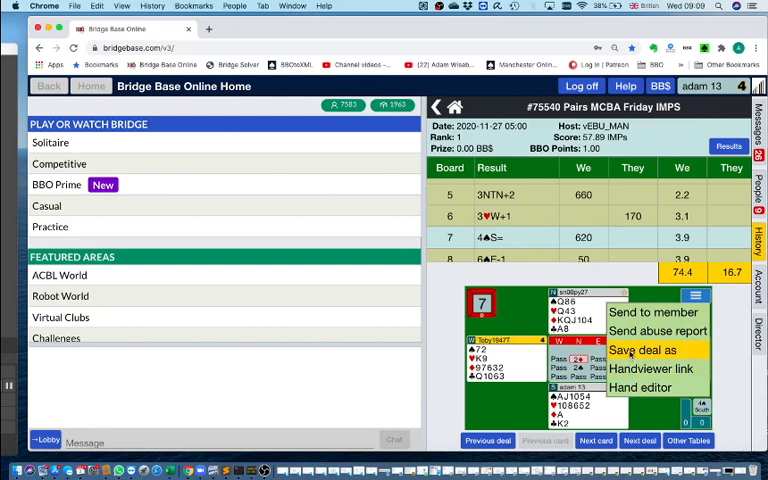
- Choose Save deal as and retitle board 7 'Friday IMPS 27 Nov'
click(641, 350)
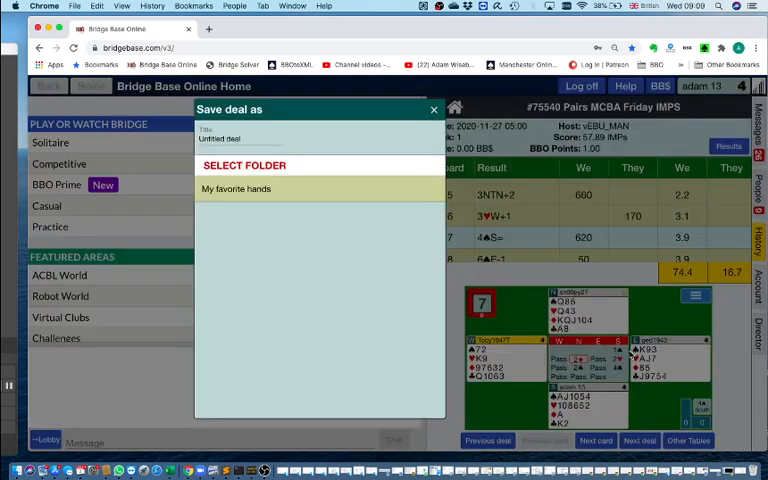
click(237, 189)
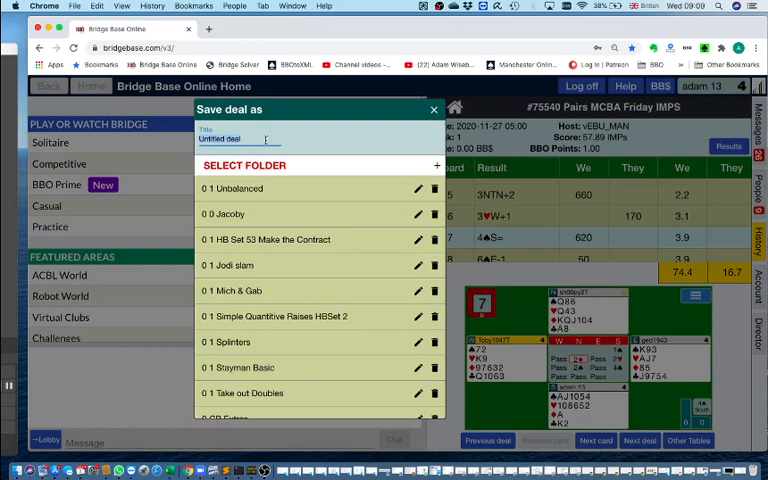
text(Friday)
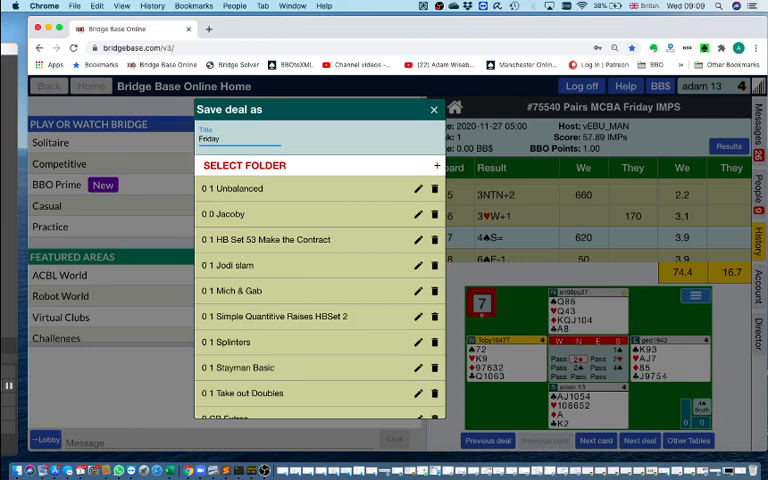
text(IMPS)
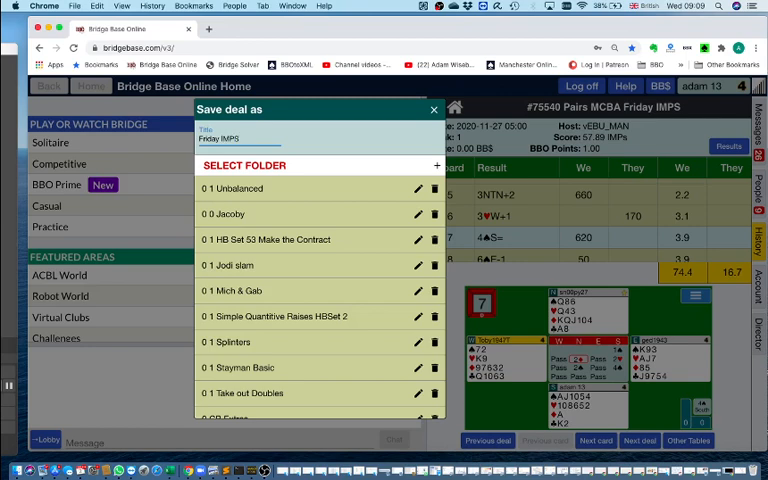
text(27 Nov)
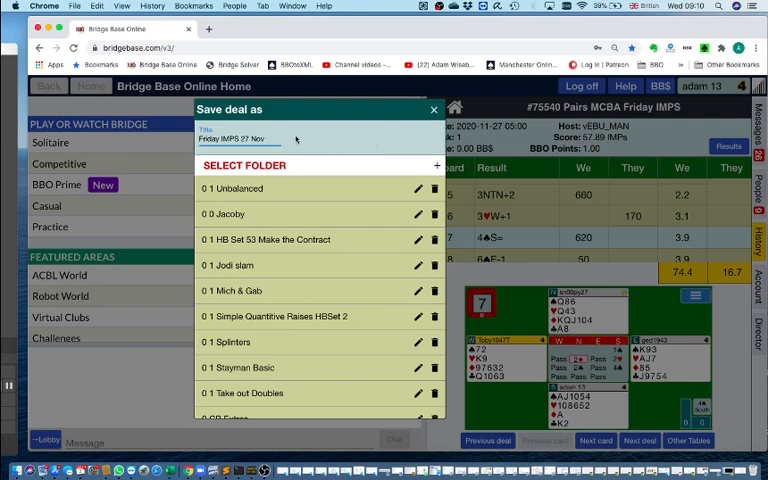
mouse_move(296, 138)
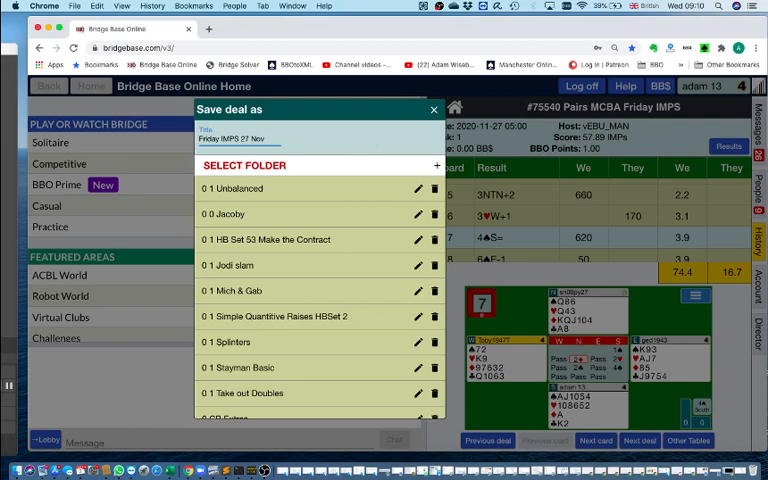
mouse_move(315, 151)
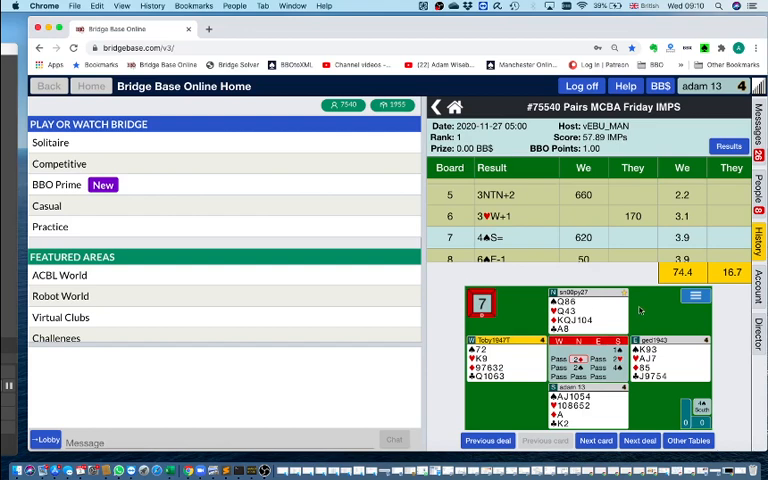
- Send board 7 to member v8man via Send to member
click(694, 295)
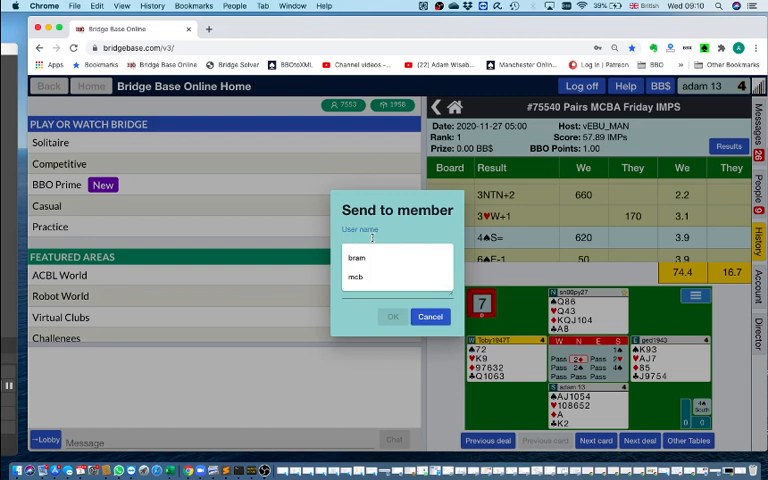
text(v8)
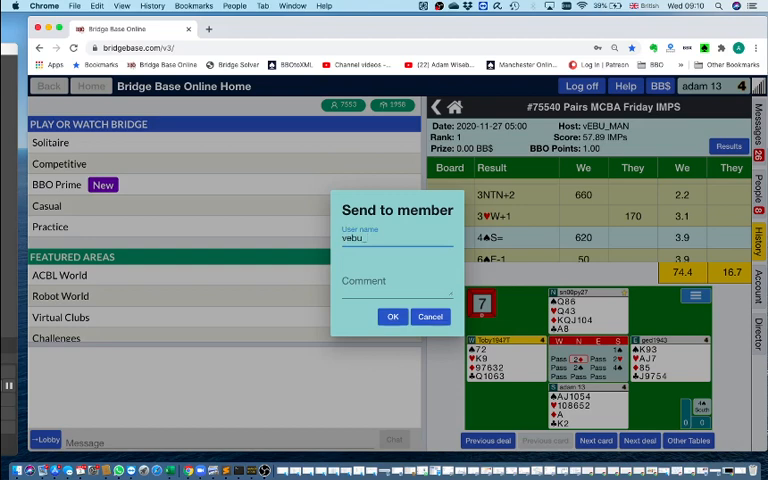
text(man)
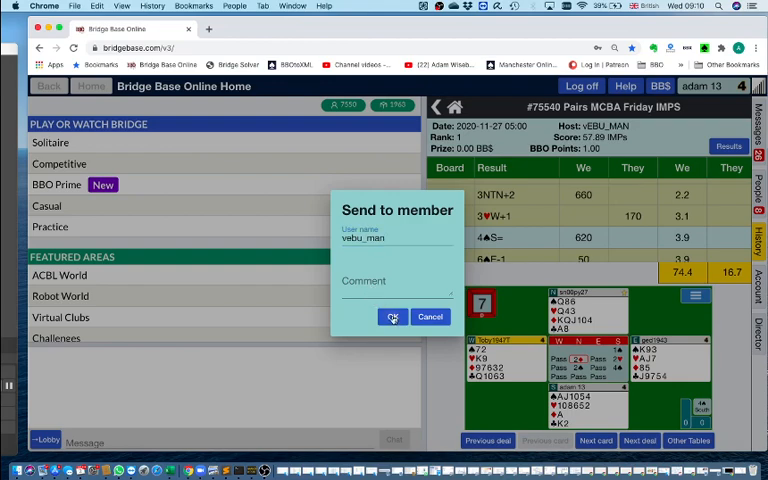
click(392, 317)
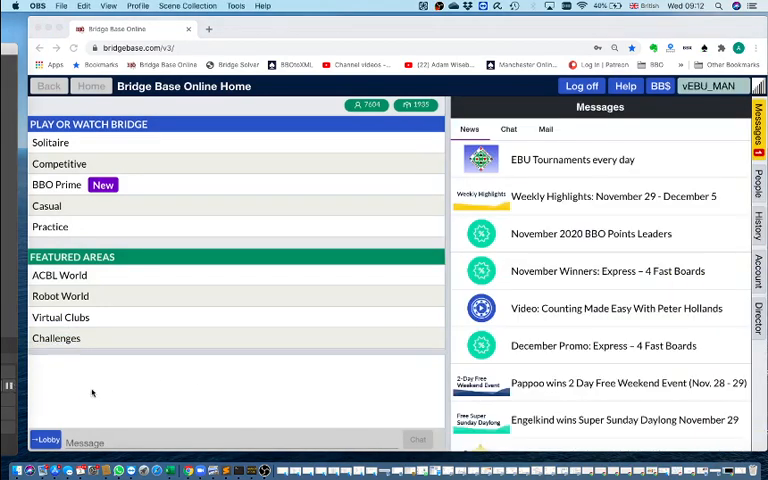
mouse_move(218, 389)
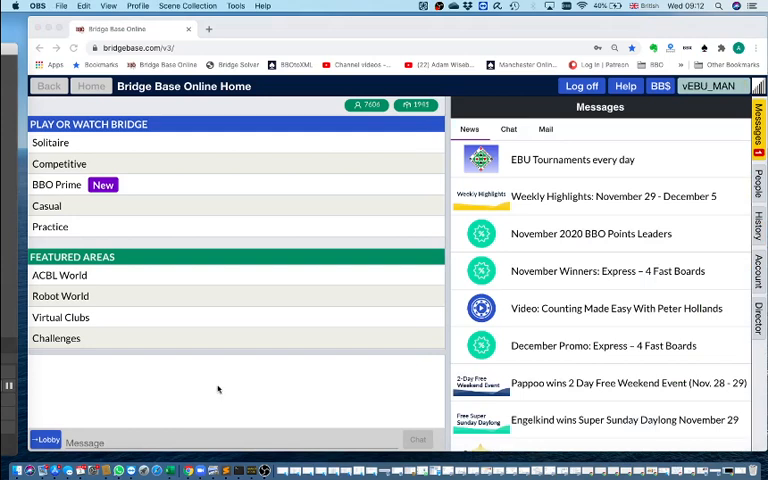
mouse_move(483, 213)
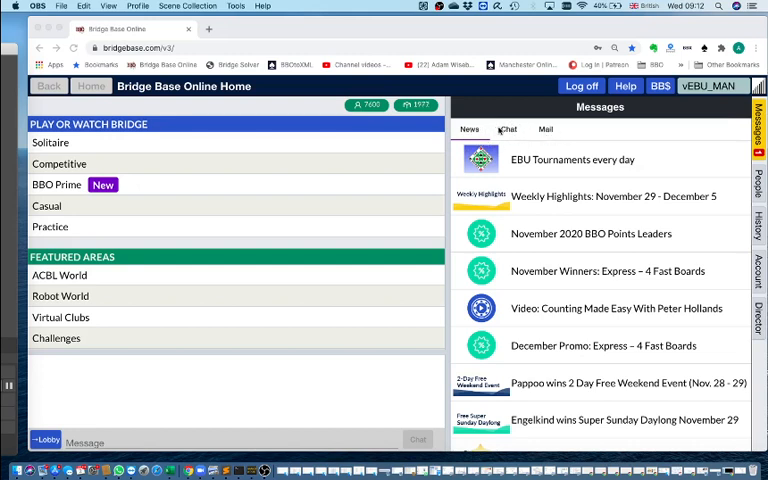
mouse_move(540, 130)
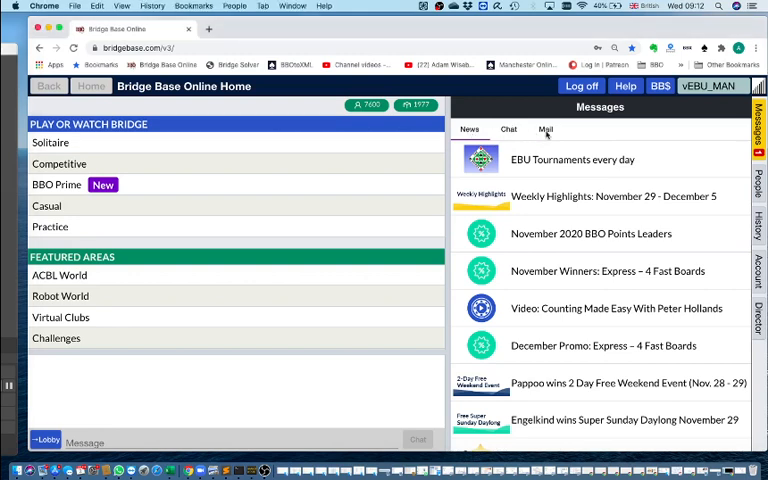
- As the recipient, open the Mail tab listing the board 7 hand from adam 13
click(545, 129)
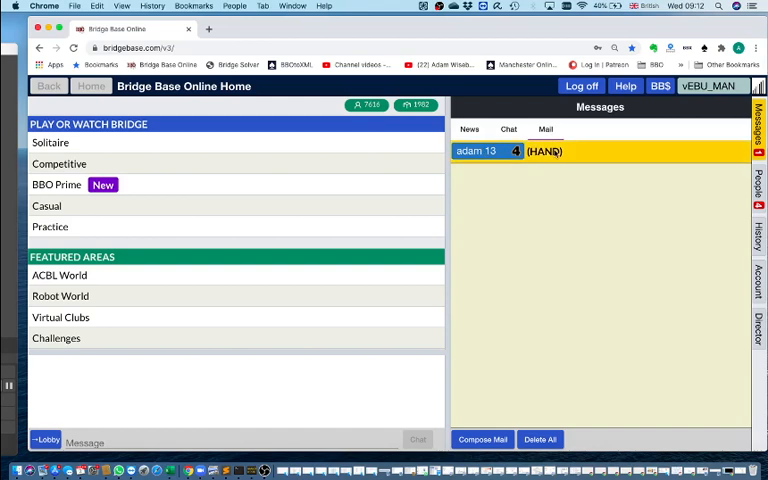
click(545, 151)
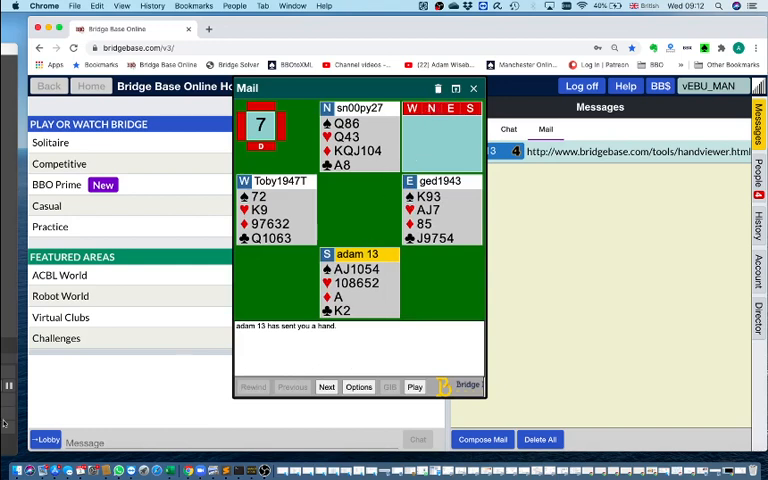
click(473, 88)
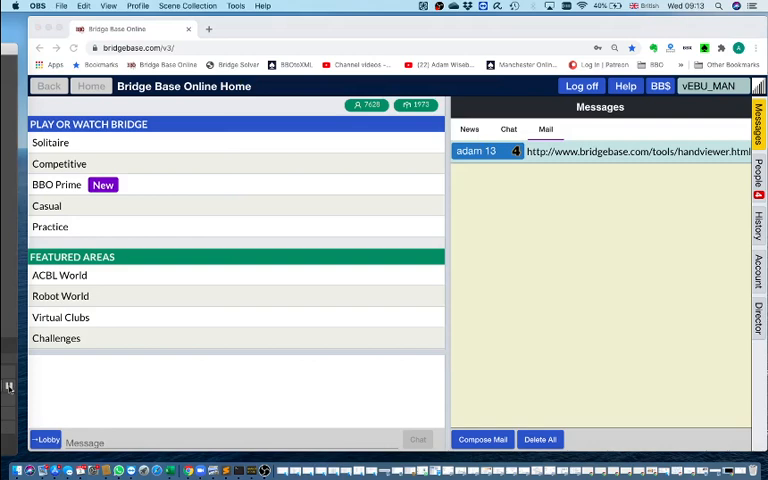